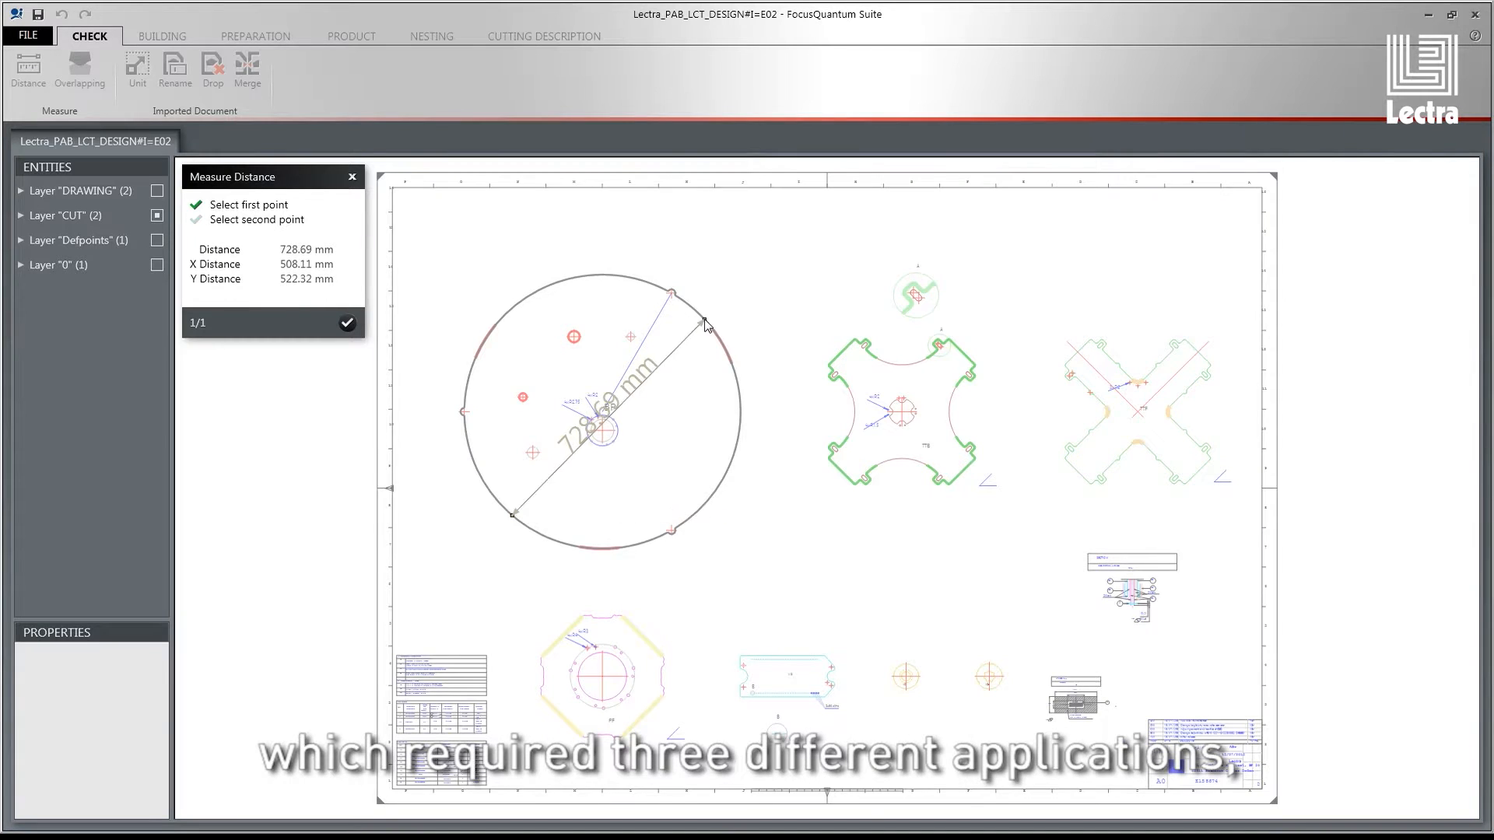
# - Measure the large circle's diameter, then bring up the Zero_Buffer_TTF_V2 product for modification
pyautogui.click(431, 36)
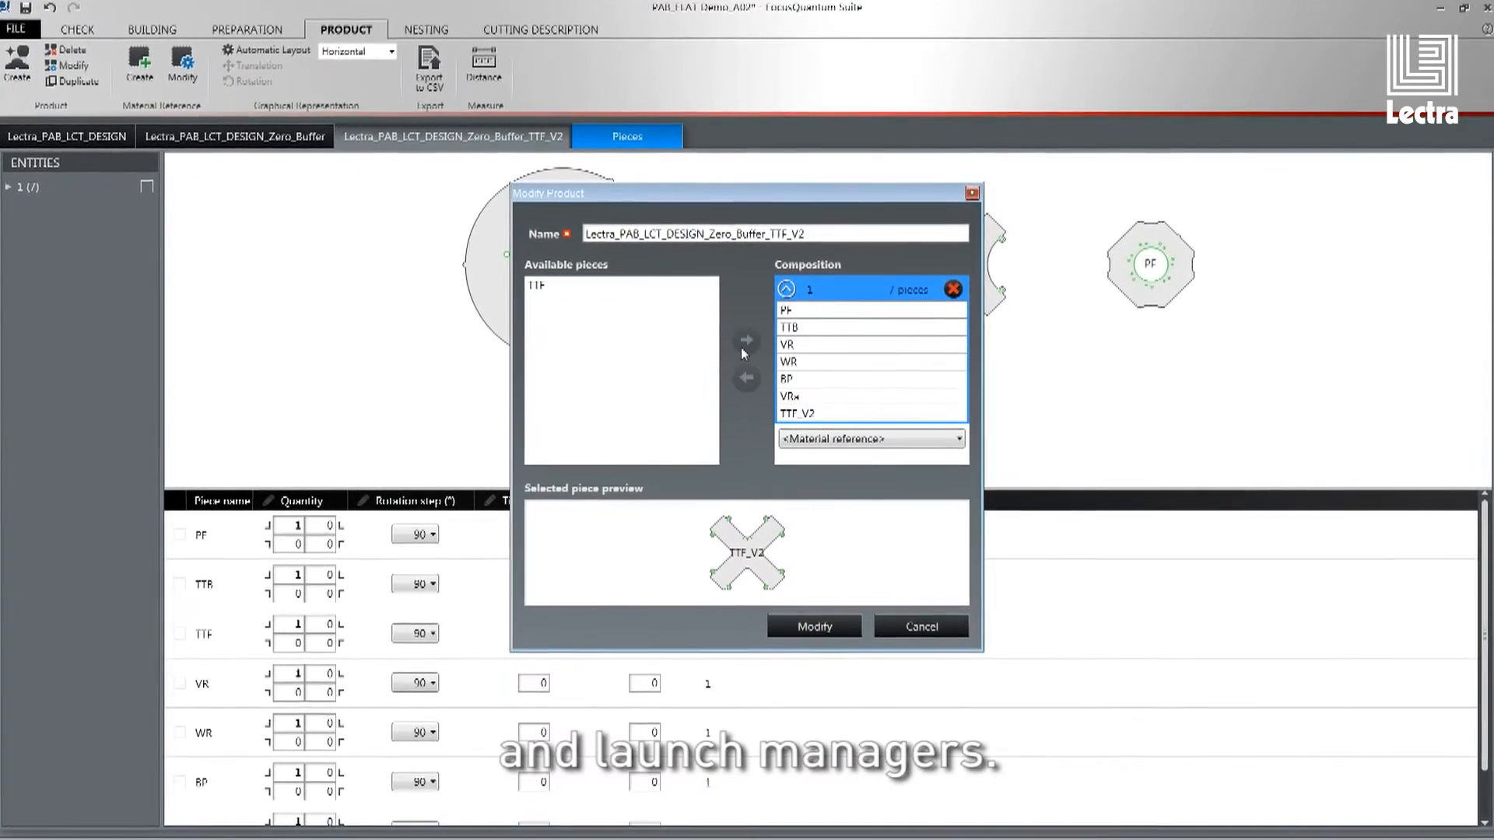
pyautogui.click(163, 36)
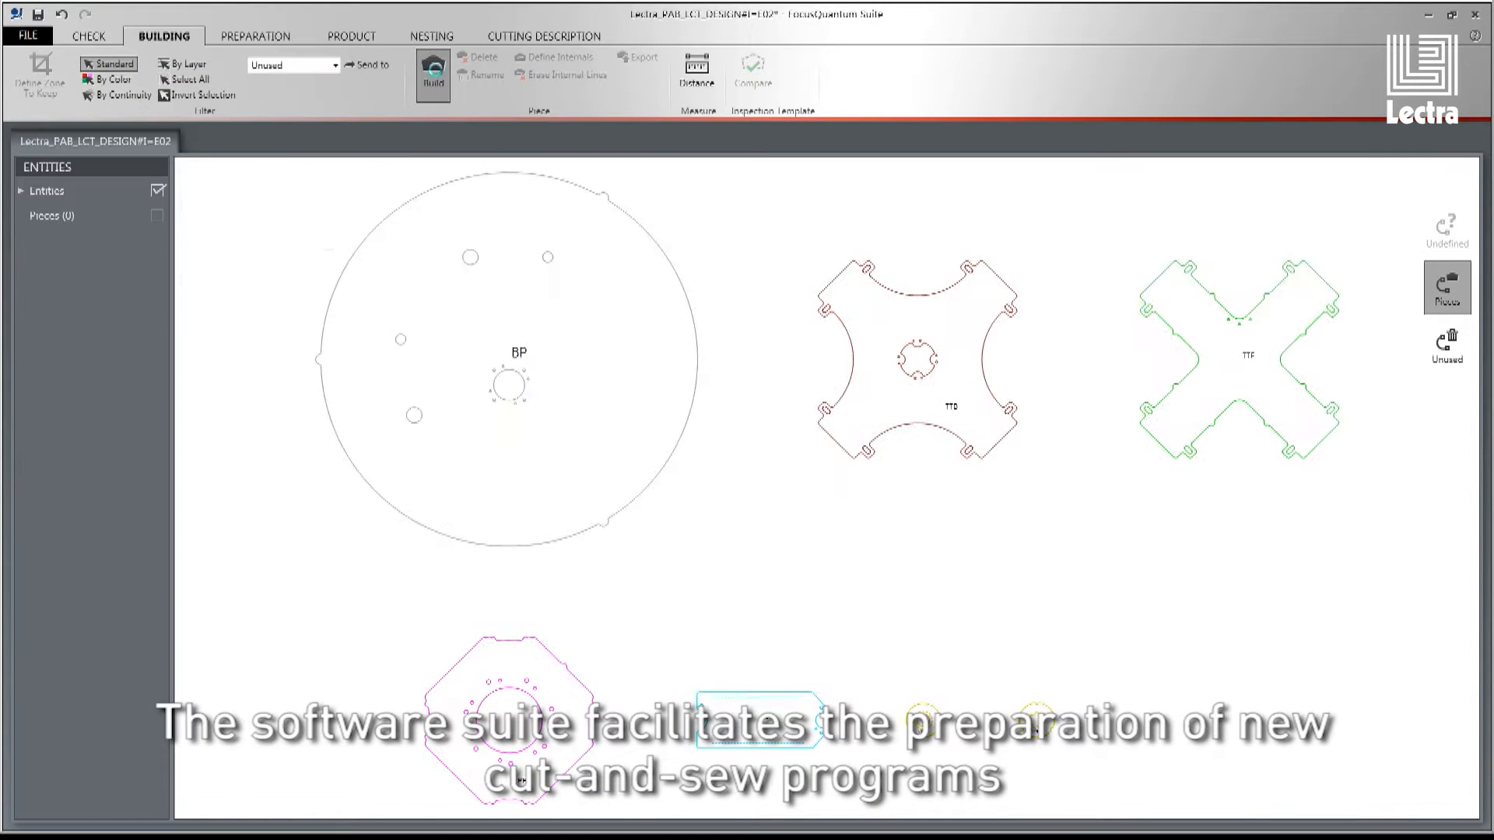
# - Build the seven pieces from the drawing's contours and inspect the large circular piece
pyautogui.click(431, 73)
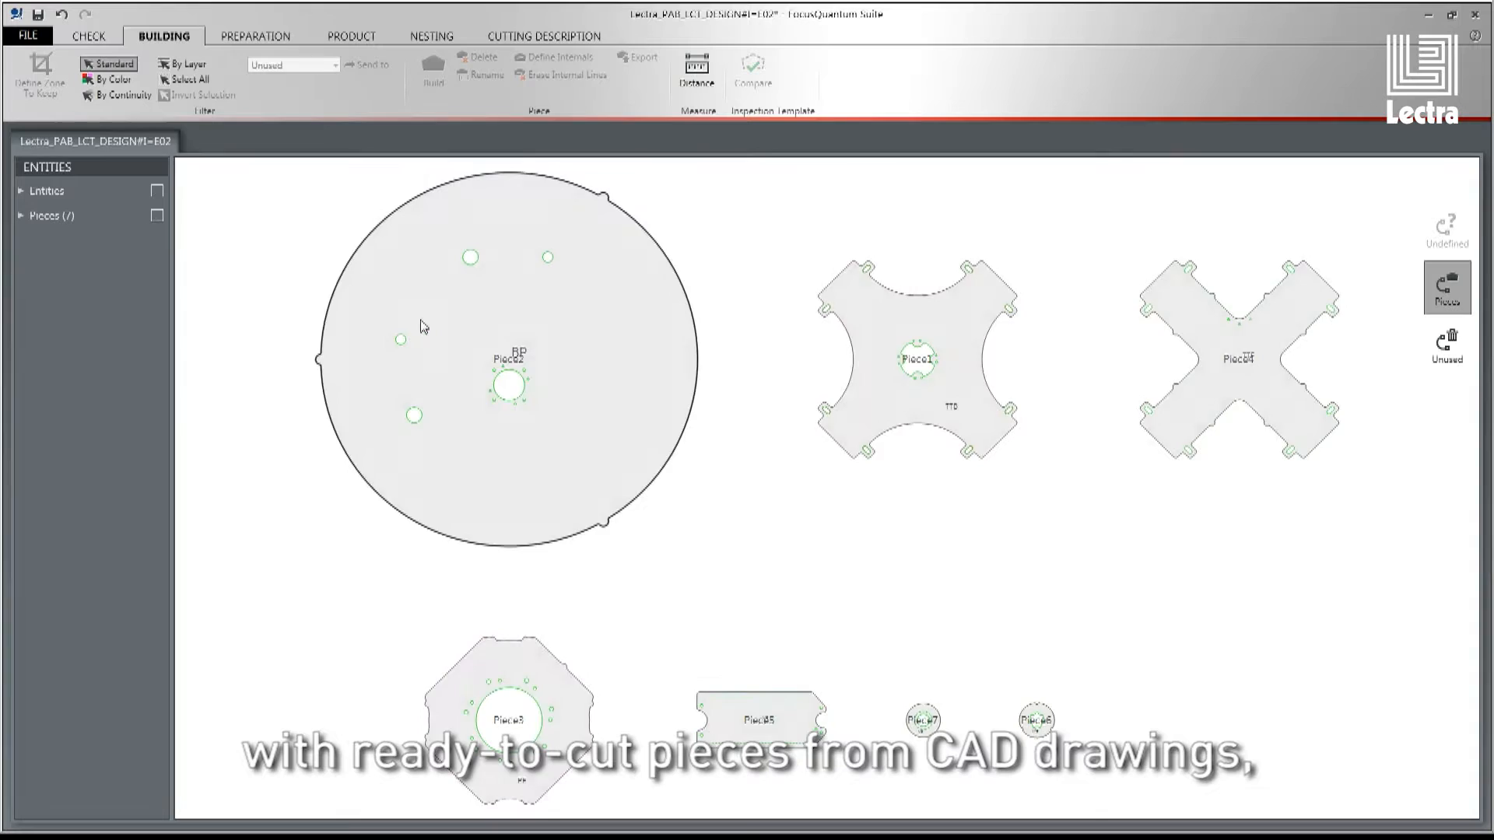
pyautogui.click(350, 36)
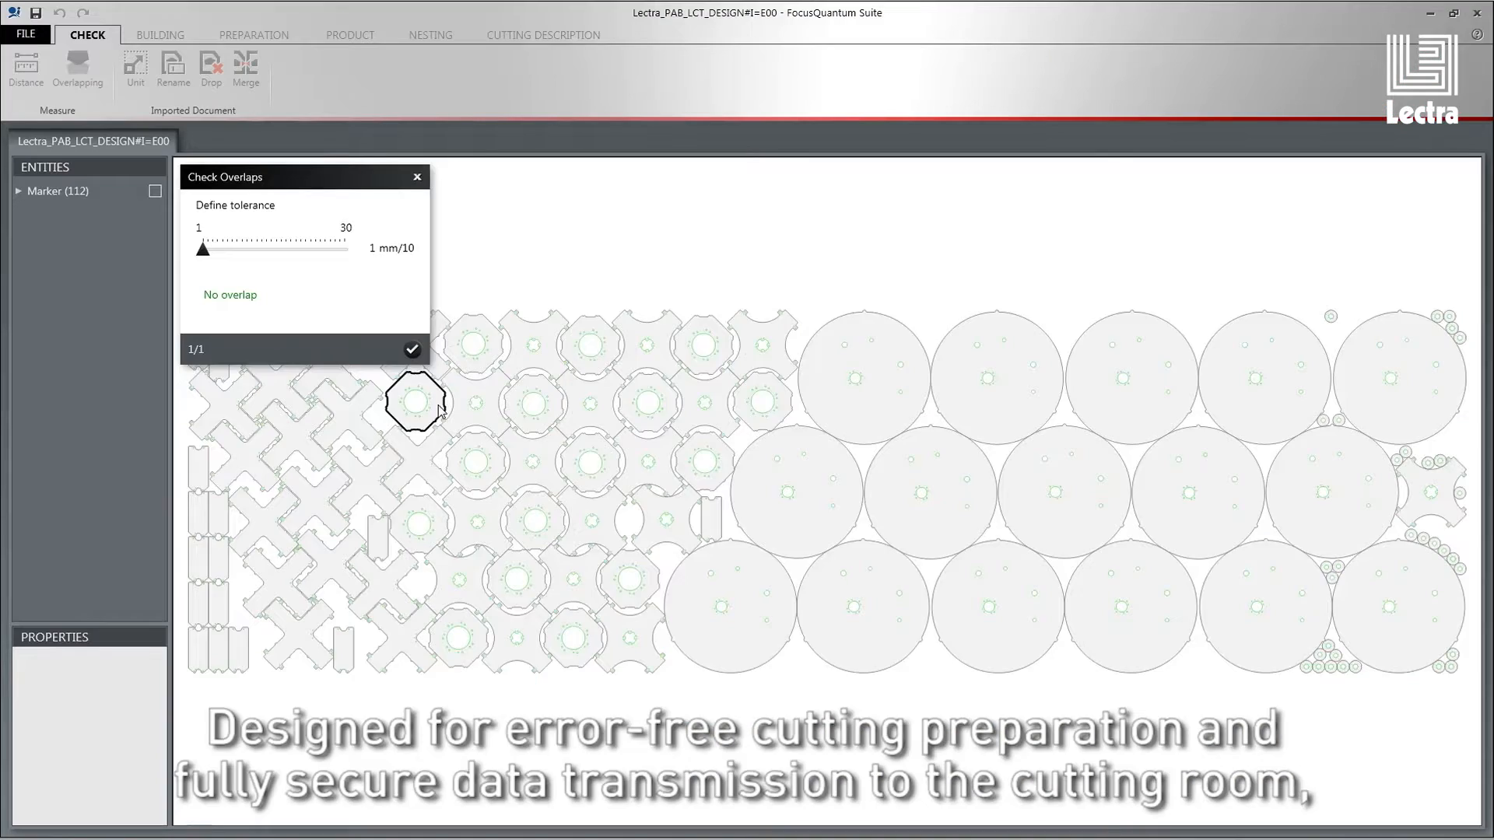
# - Raise the overlap tolerance to 20 mm/10 and run the overlapping check, confirming no overlap
pyautogui.moveTo(202, 249); pyautogui.dragTo(295, 249)
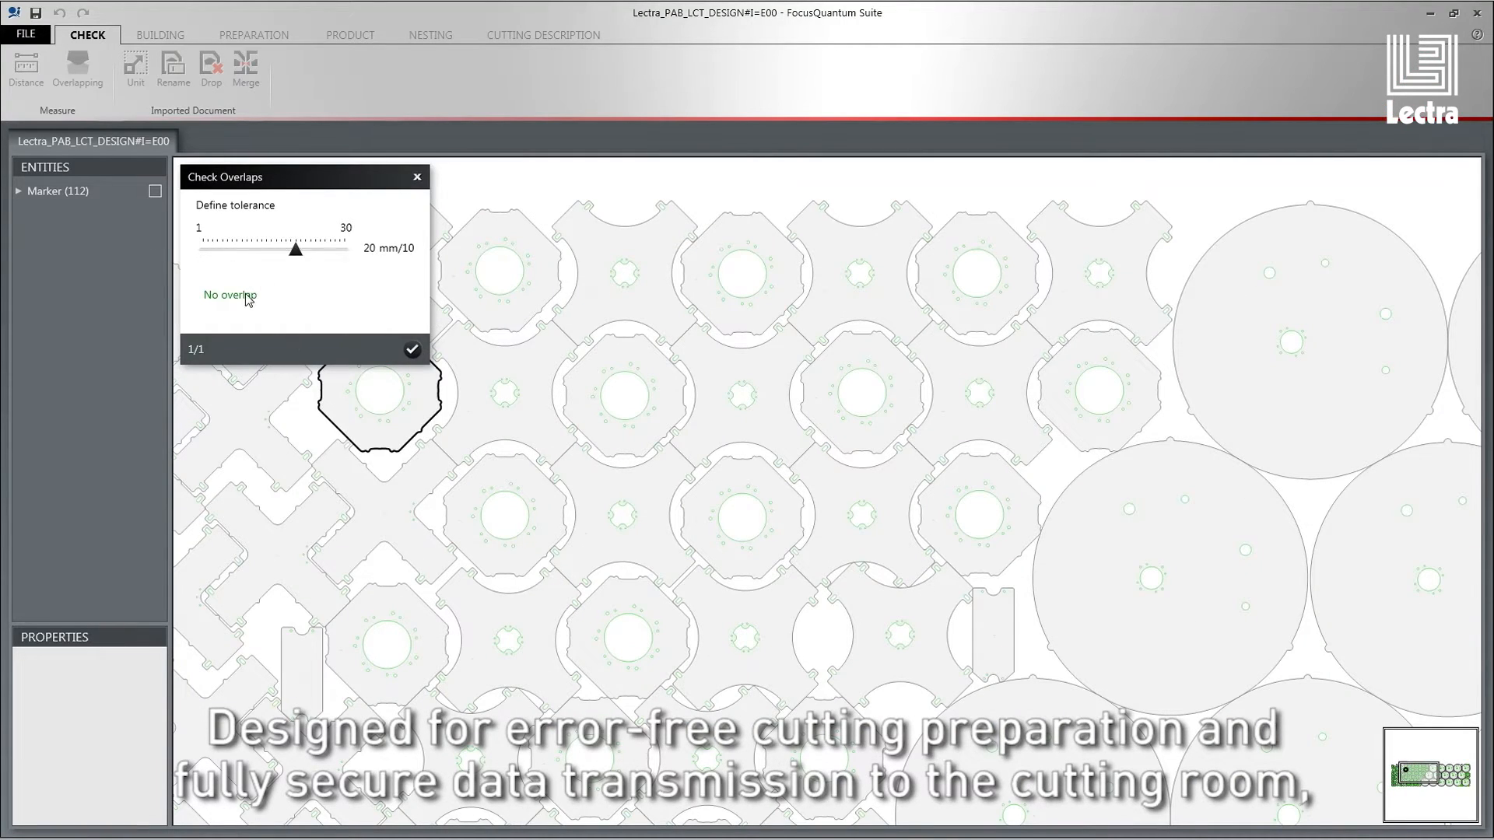
pyautogui.click(417, 177)
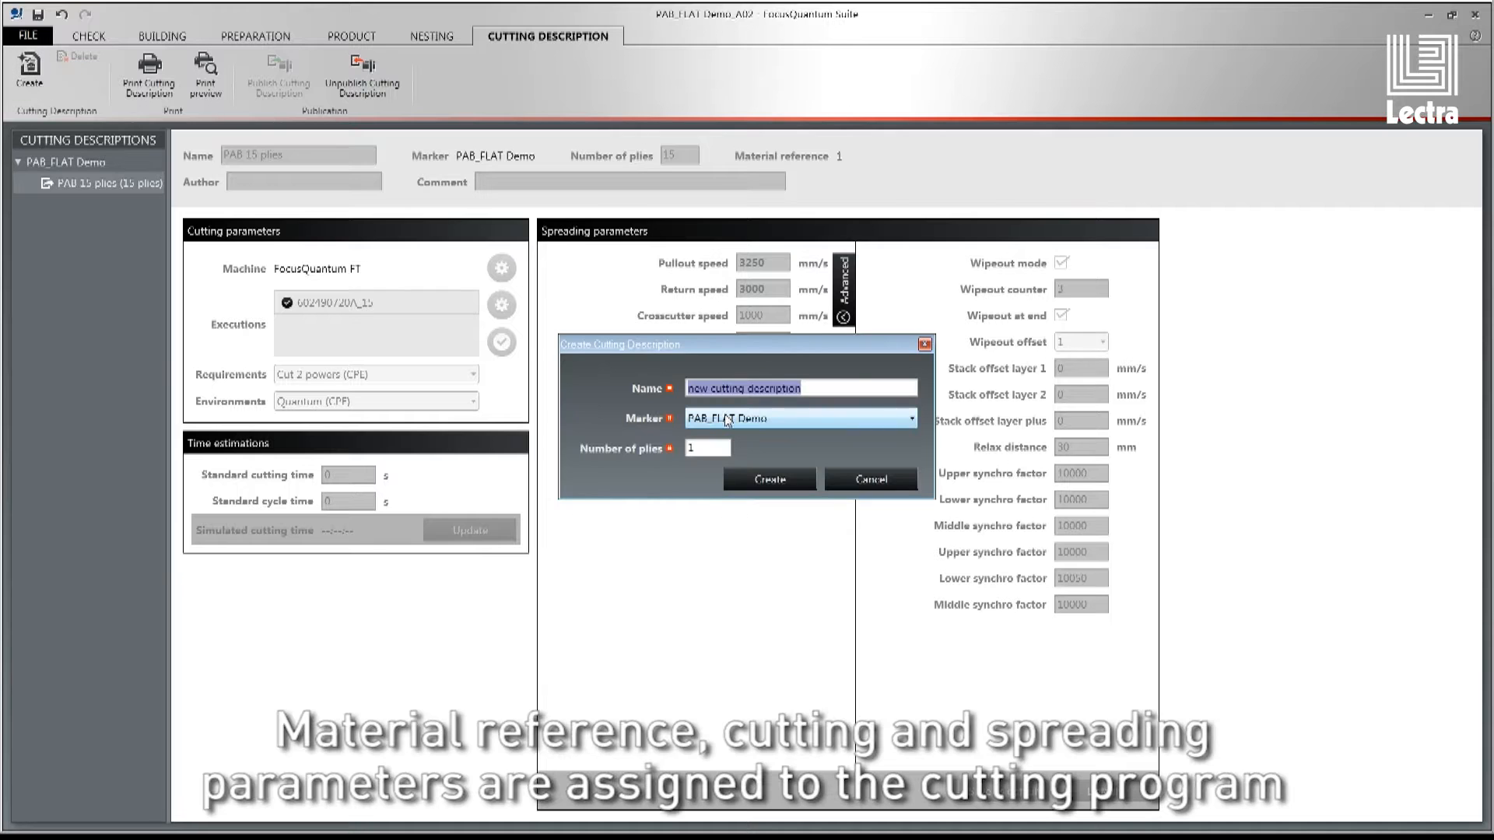
# - Name the new cutting description 'PAB 20 plies' and move to its number of plies
pyautogui.write('PAB 20 plies')
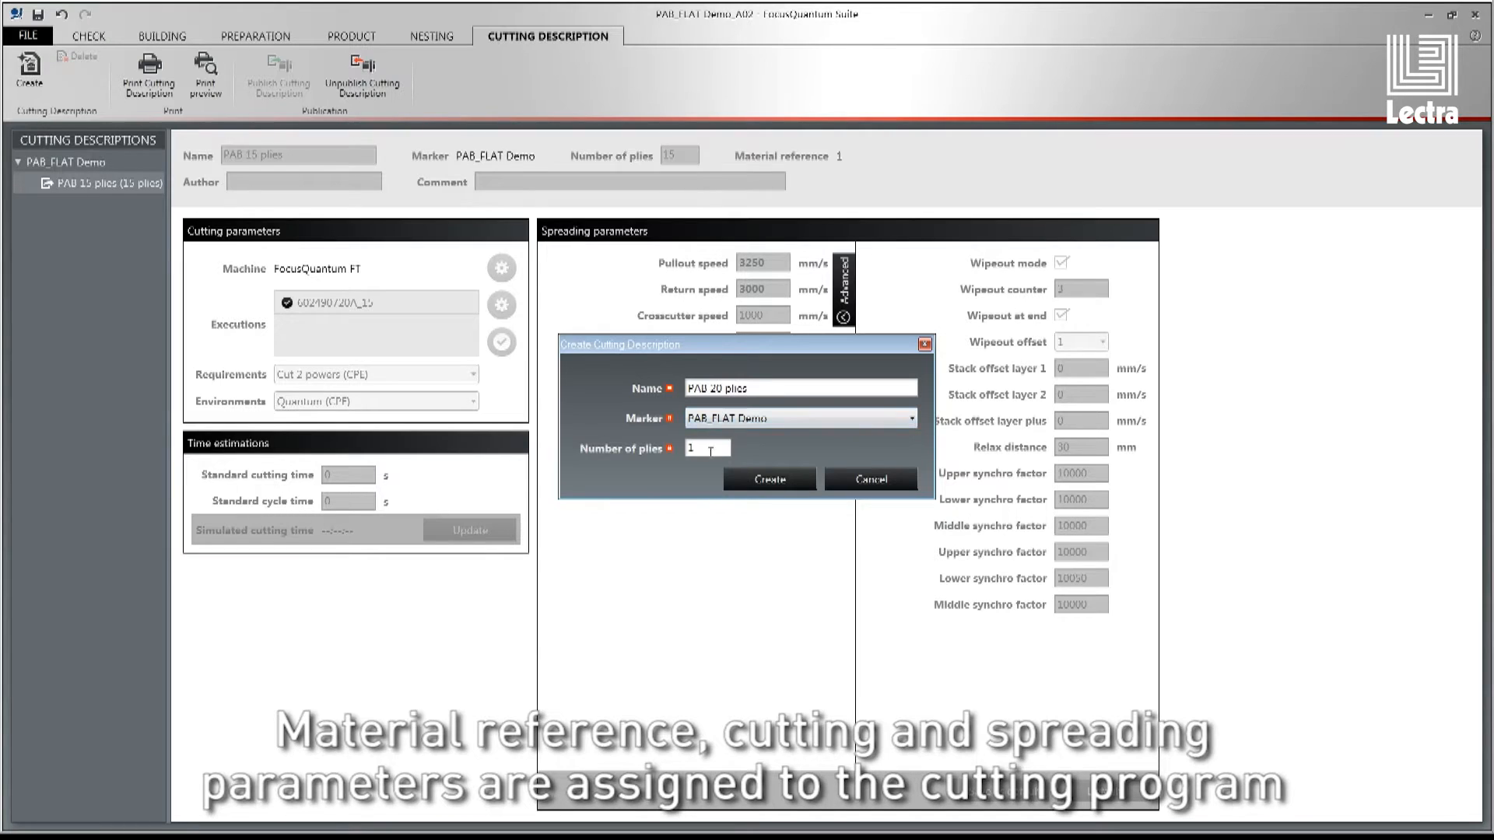
pyautogui.click(768, 479)
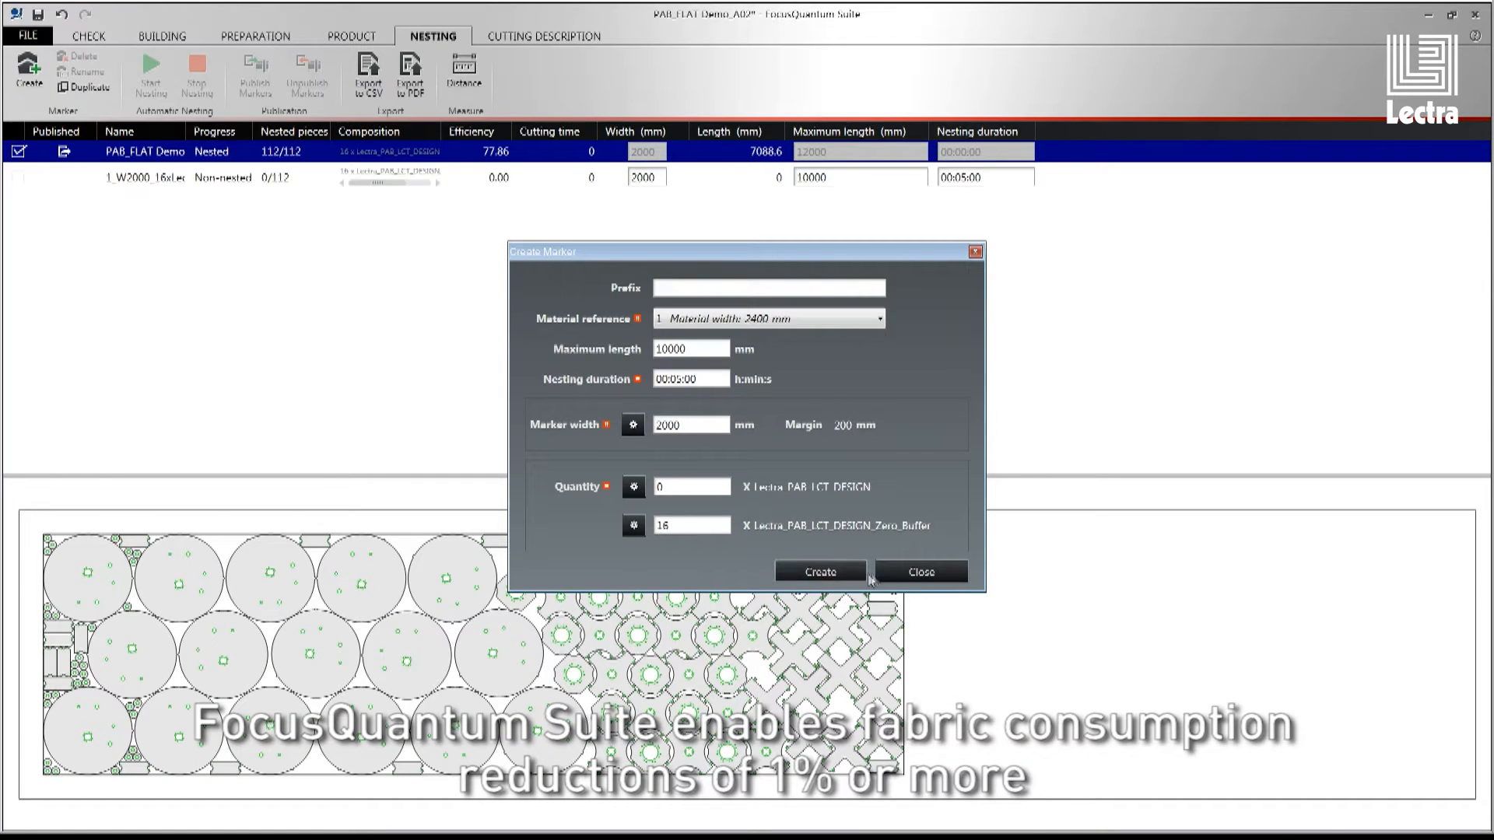
# - Create the 2000 mm wide marker holding 16 Zero_Buffer copies
pyautogui.click(820, 571)
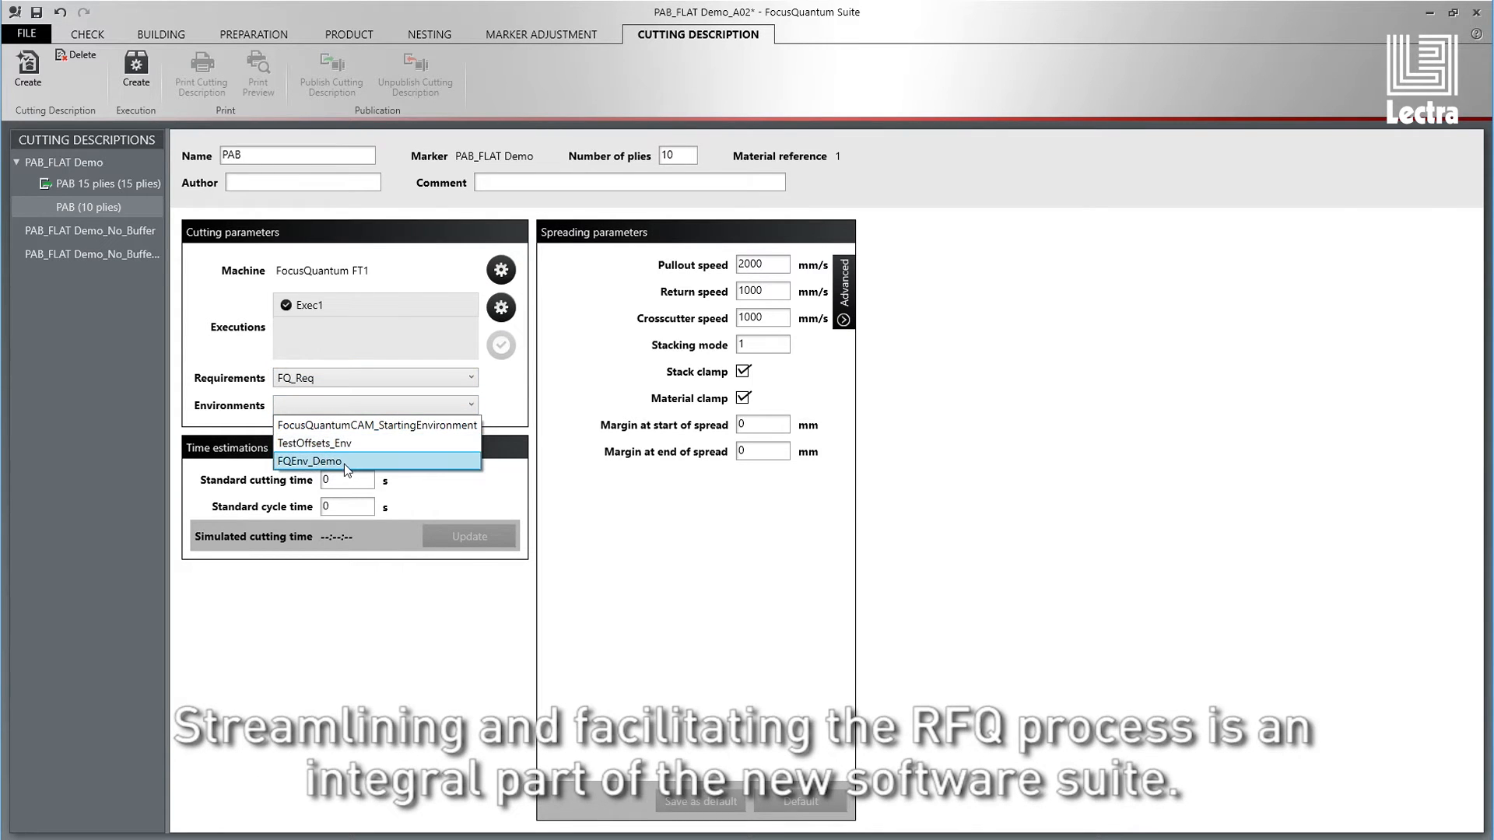
# - Assign the FQEnv_Demo environment, show advanced spreading parameters, and calculate the 00:06:20 simulated cutting time
pyautogui.click(310, 461)
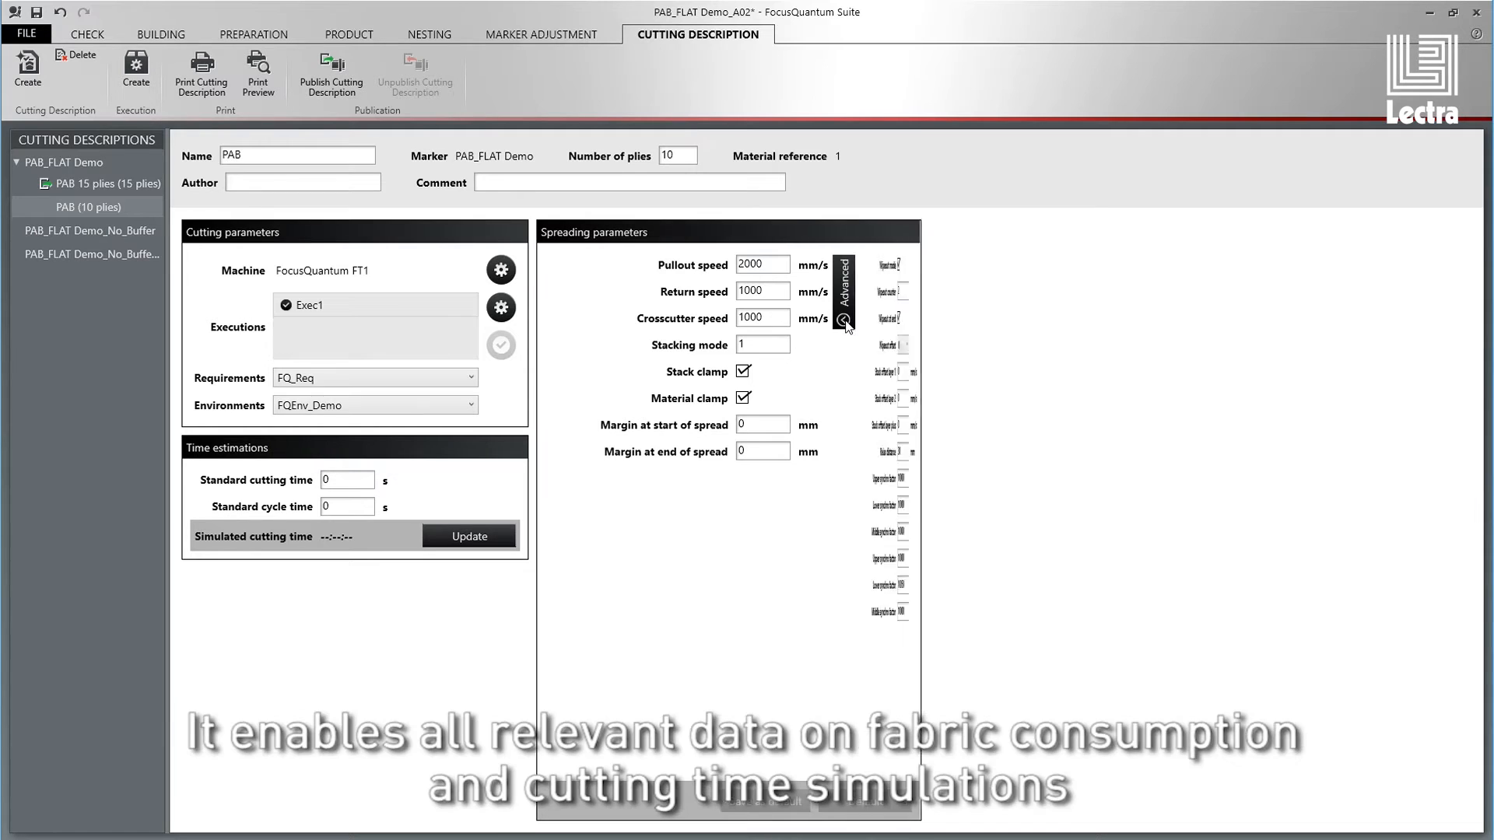
pyautogui.click(842, 320)
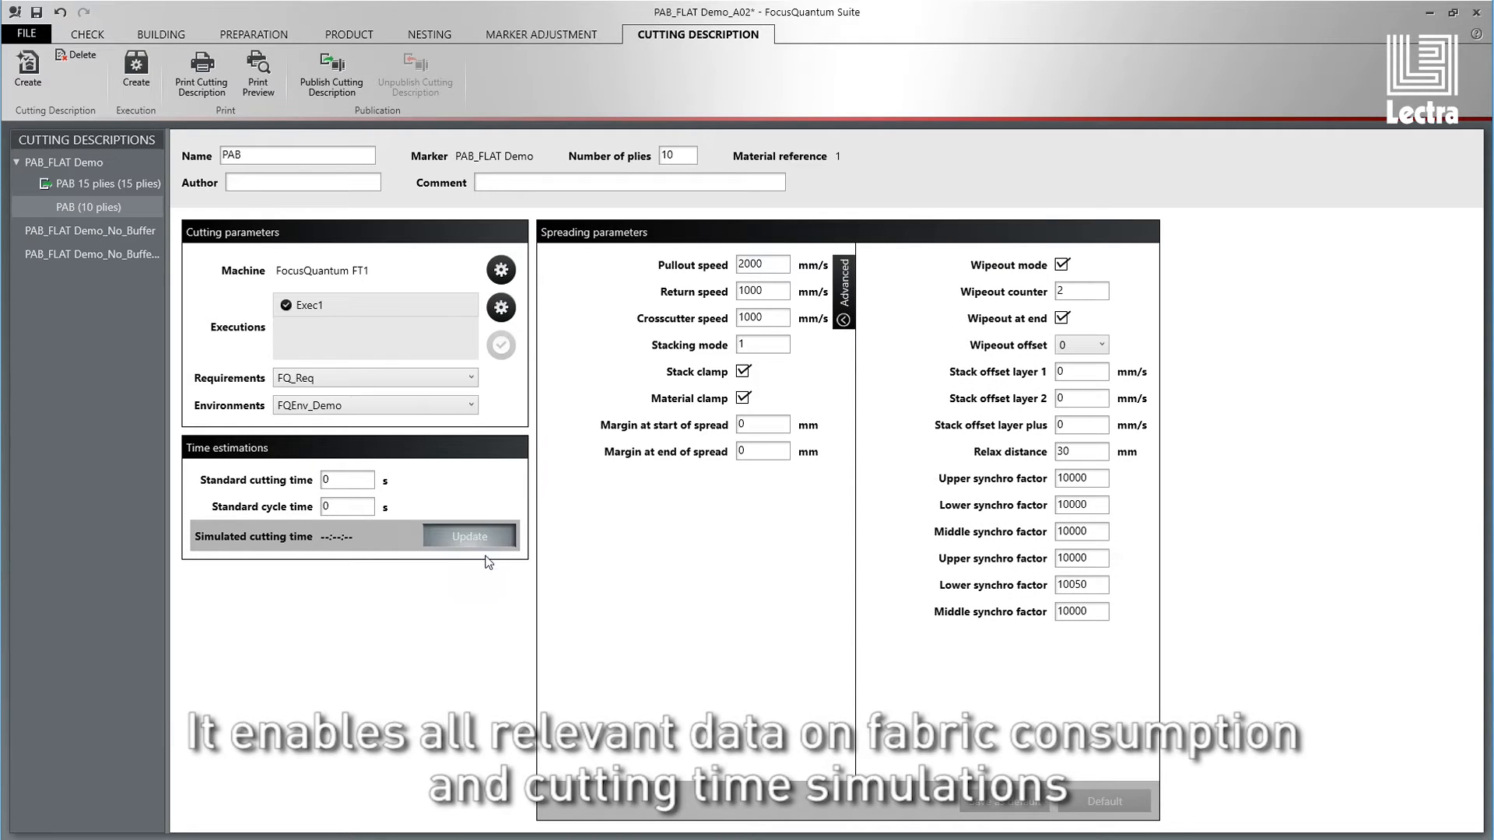
pyautogui.click(469, 535)
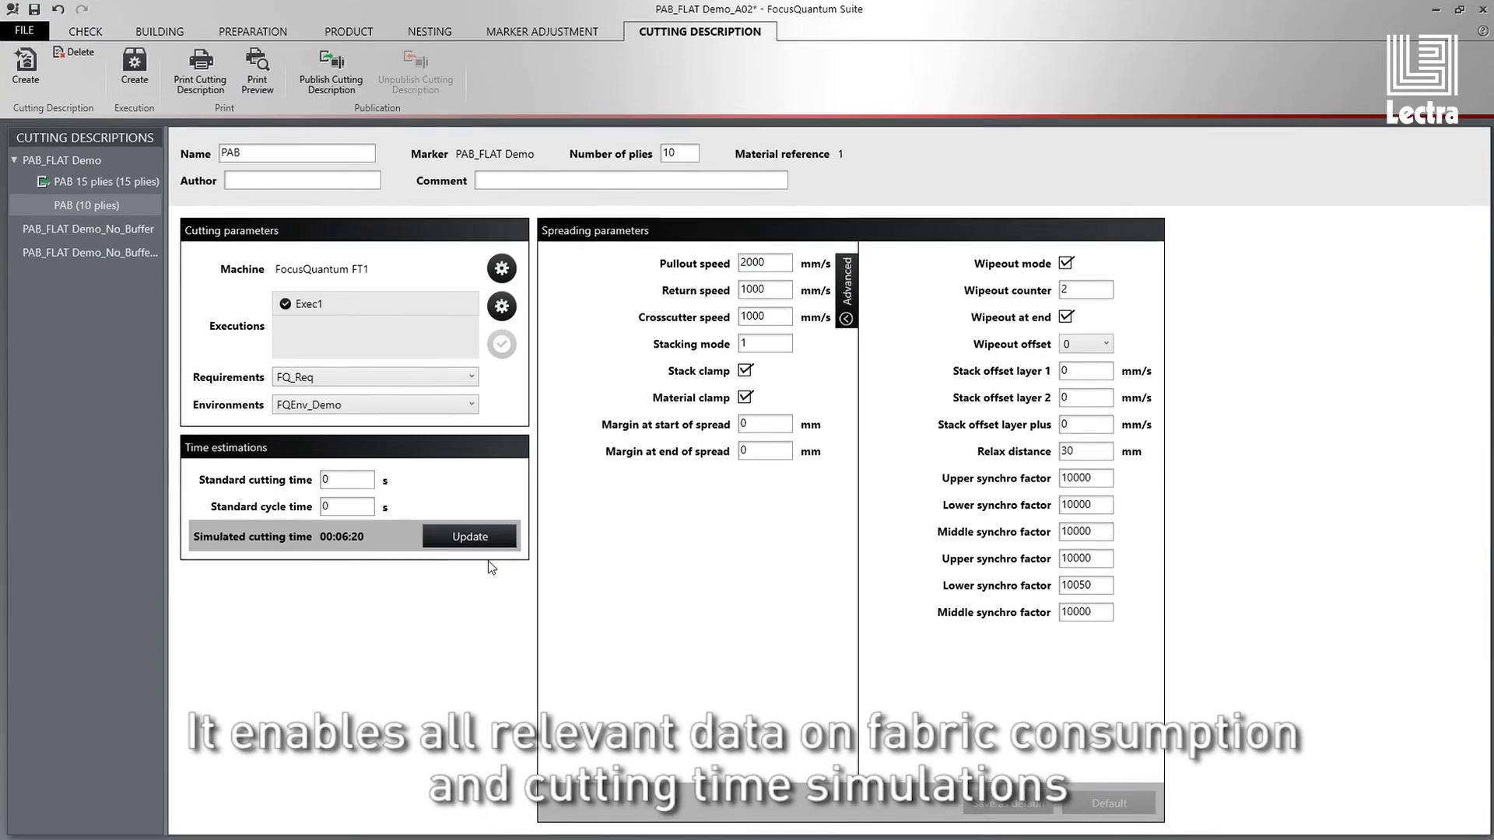